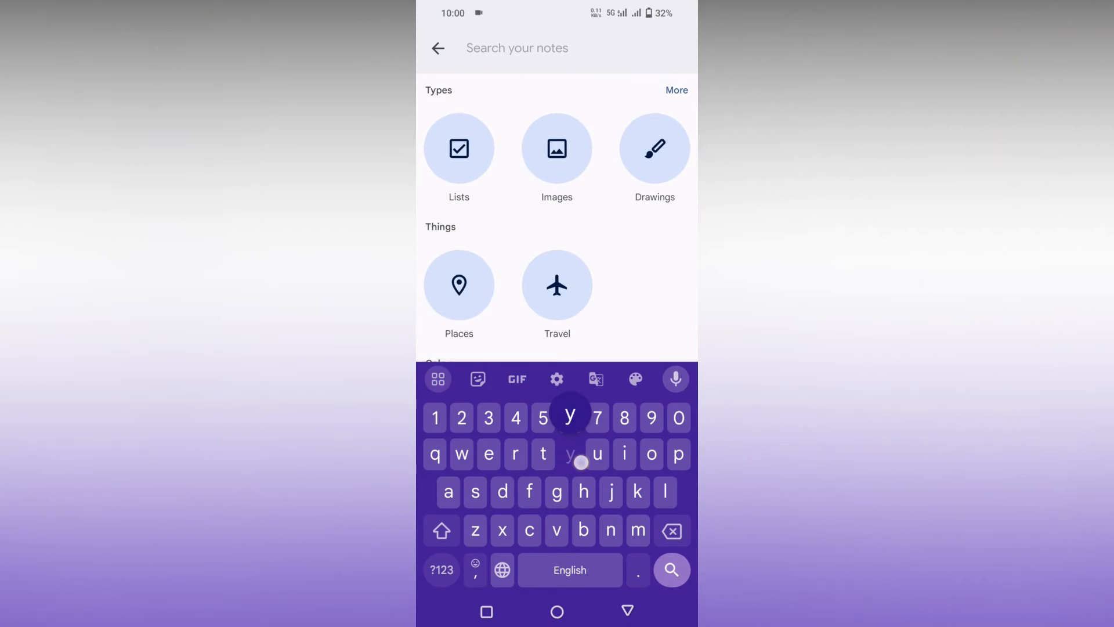
Type the random query 'yuuuu8hihihih' into Keep's note search, which finds no matches.
text(yuuuu8hihihih)
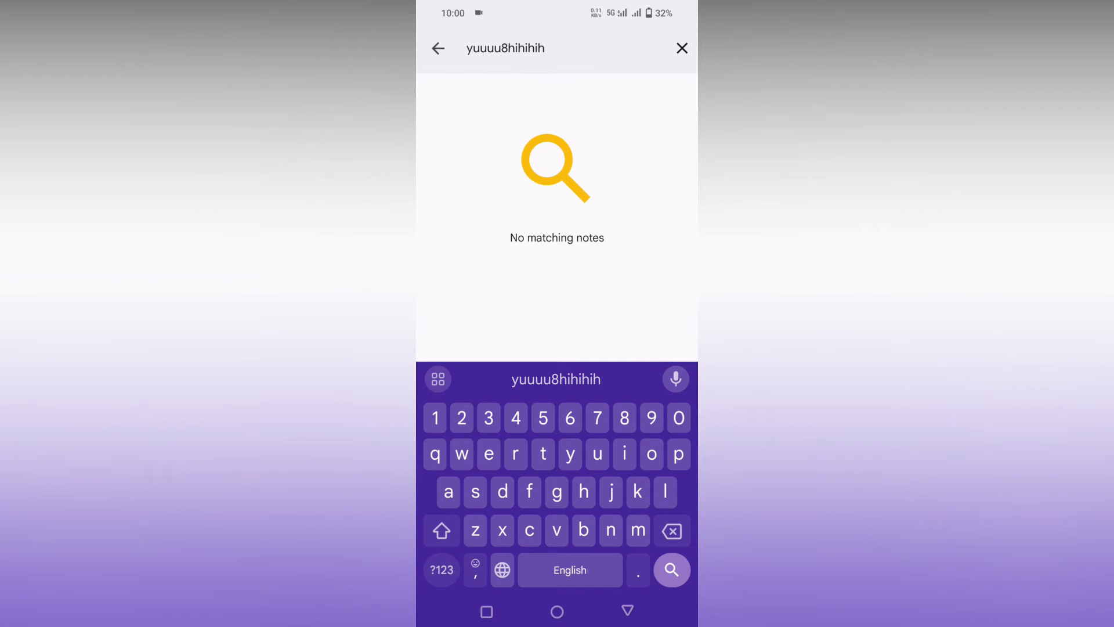
Open the Ok/Not/Notes note, delete the Music line, and add an empty line after Love.
click(681, 49)
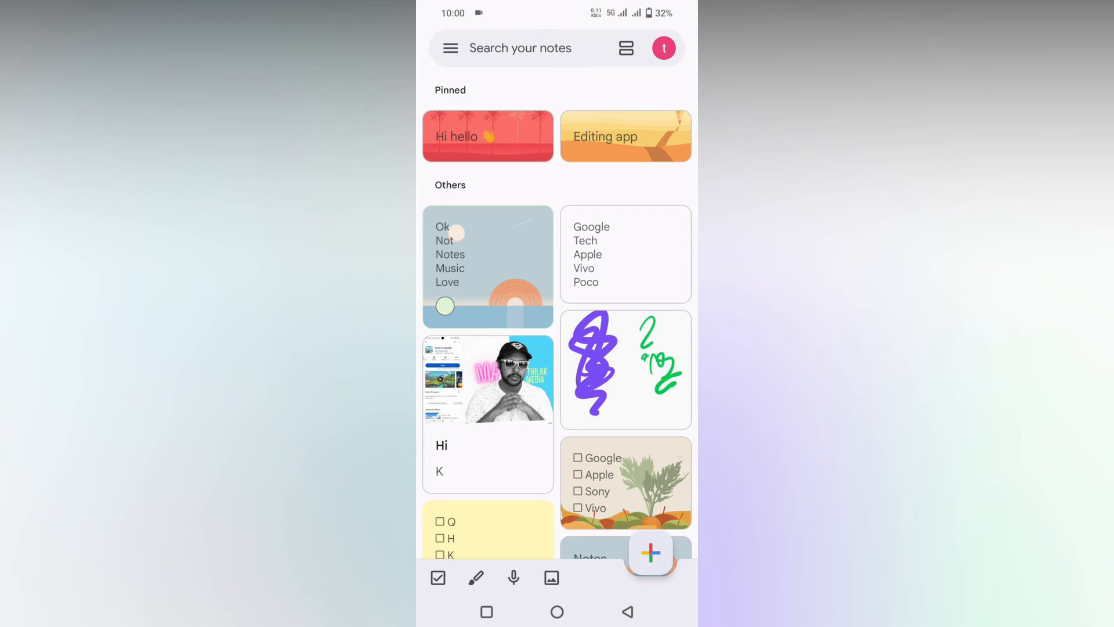
click(487, 266)
text(Bhajanic)
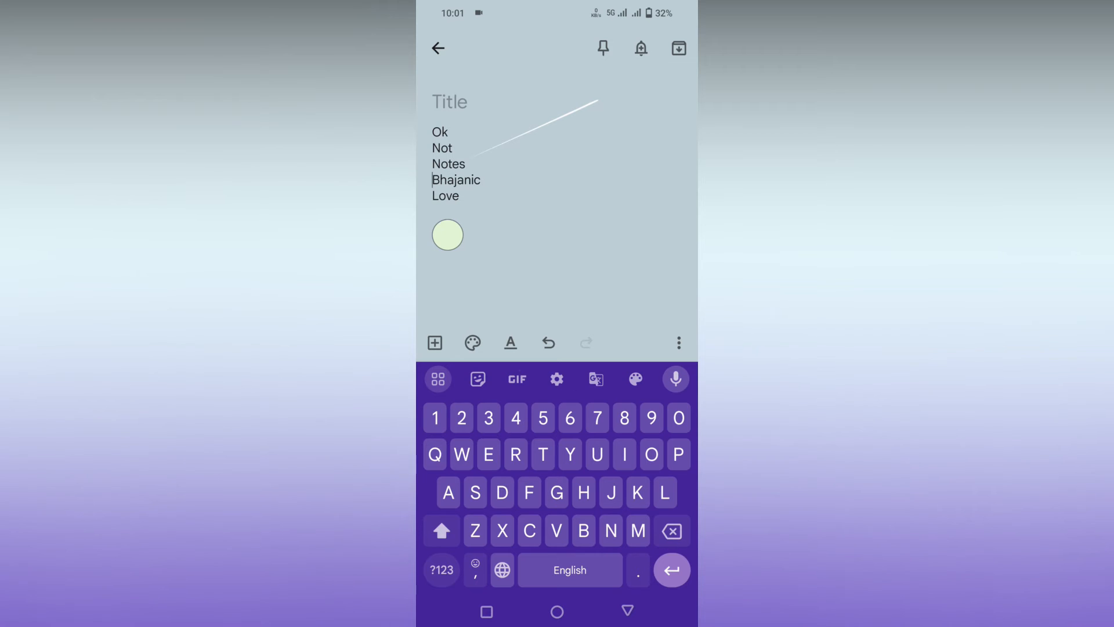
click(671, 530)
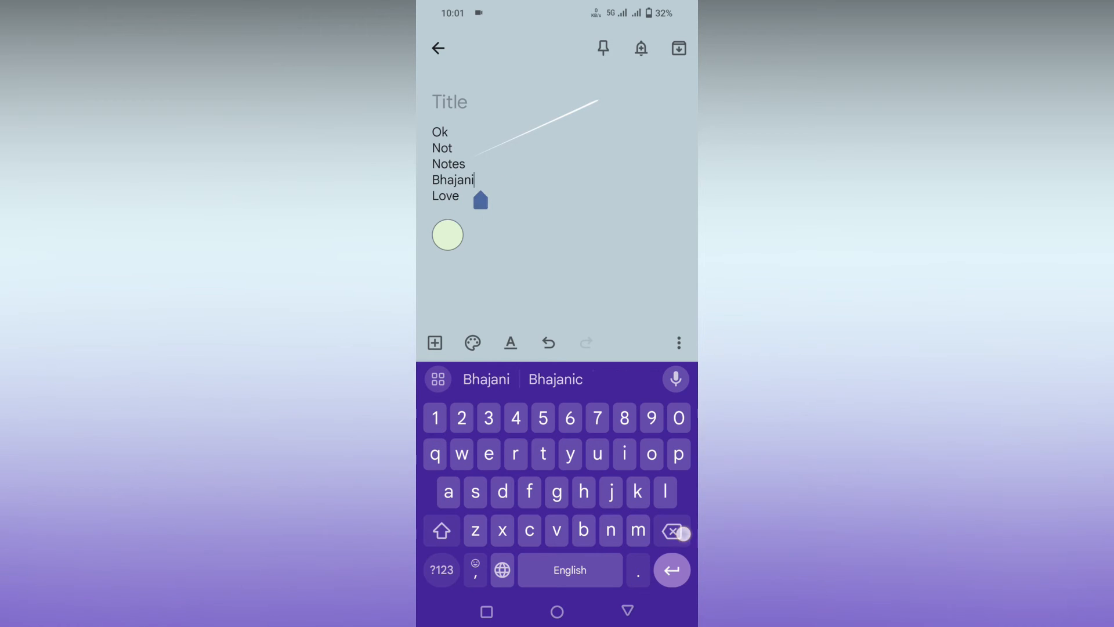
click(671, 530)
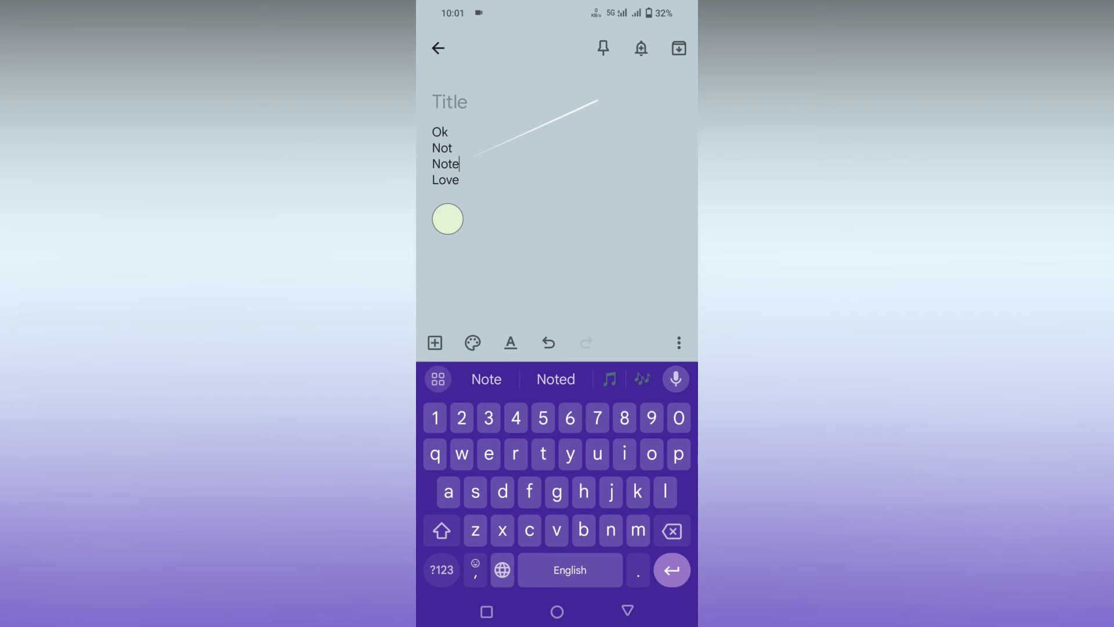
key(enter)
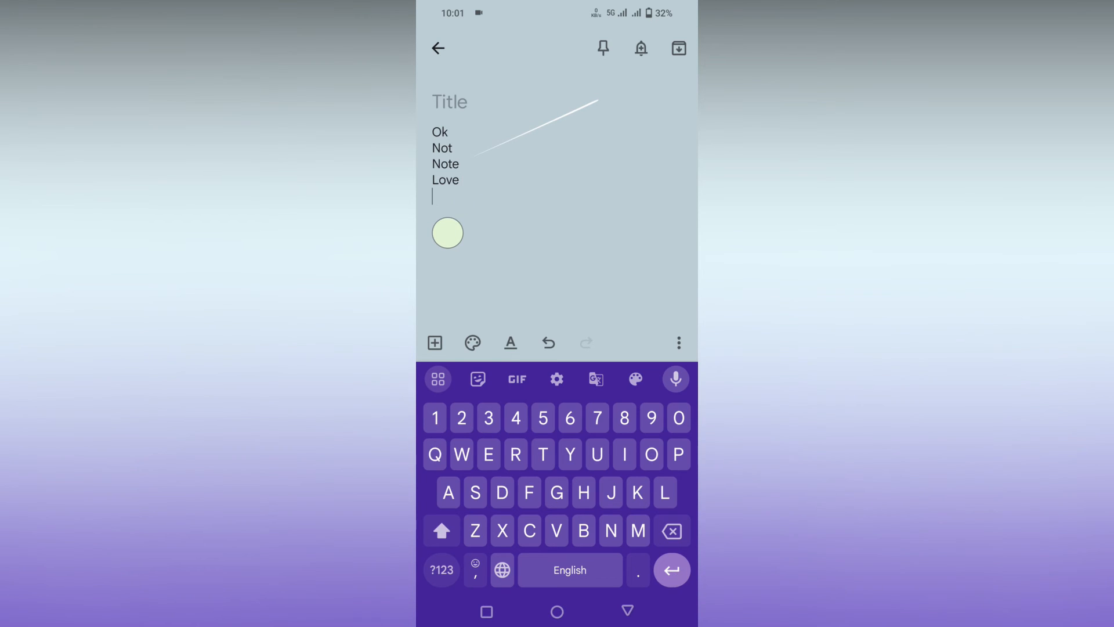
In Gboard's Glide typing settings, toggle gesture cursor control off and back on.
click(556, 379)
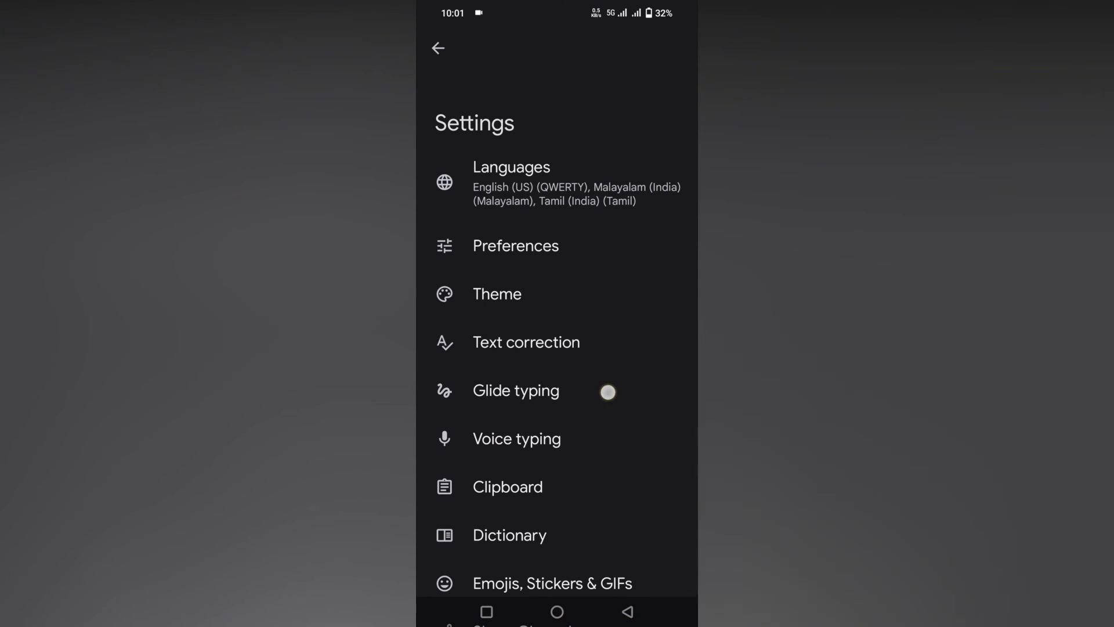
click(516, 390)
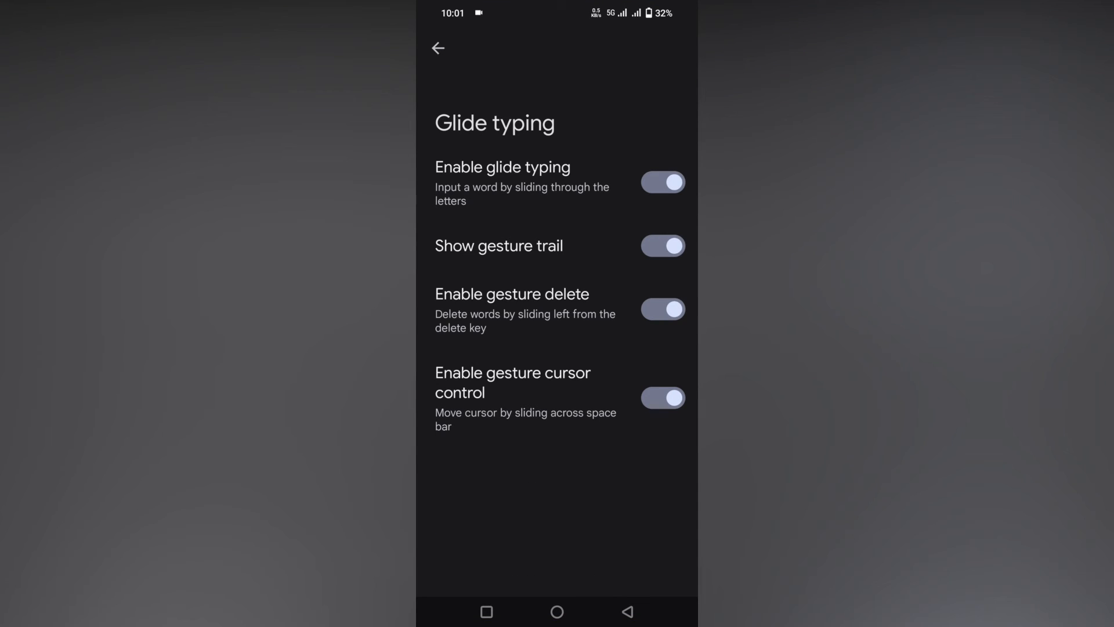
click(662, 397)
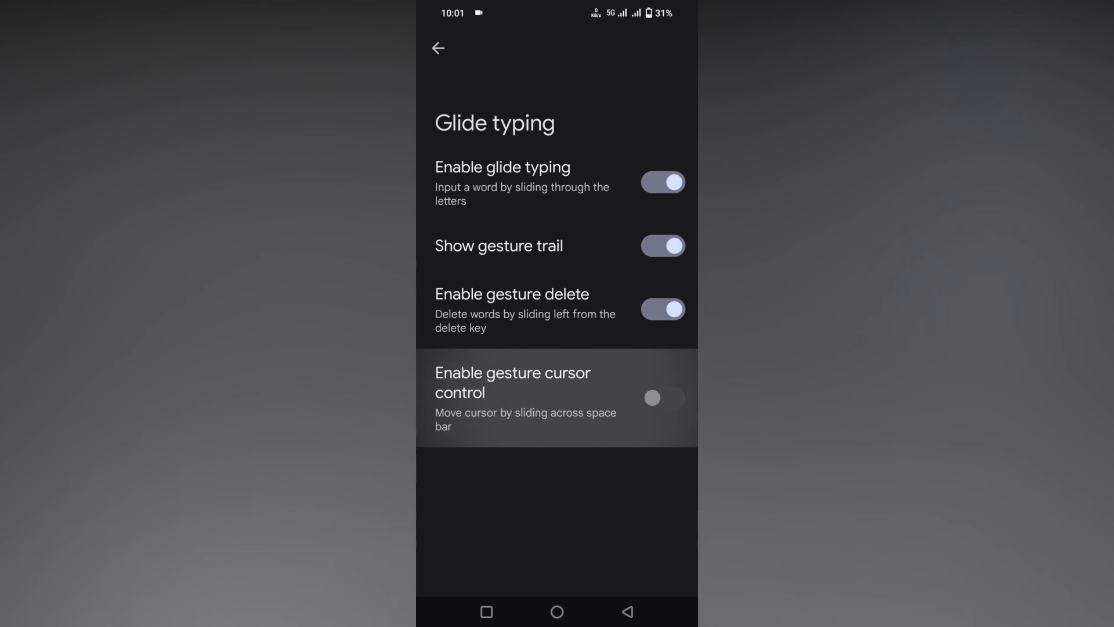
click(662, 397)
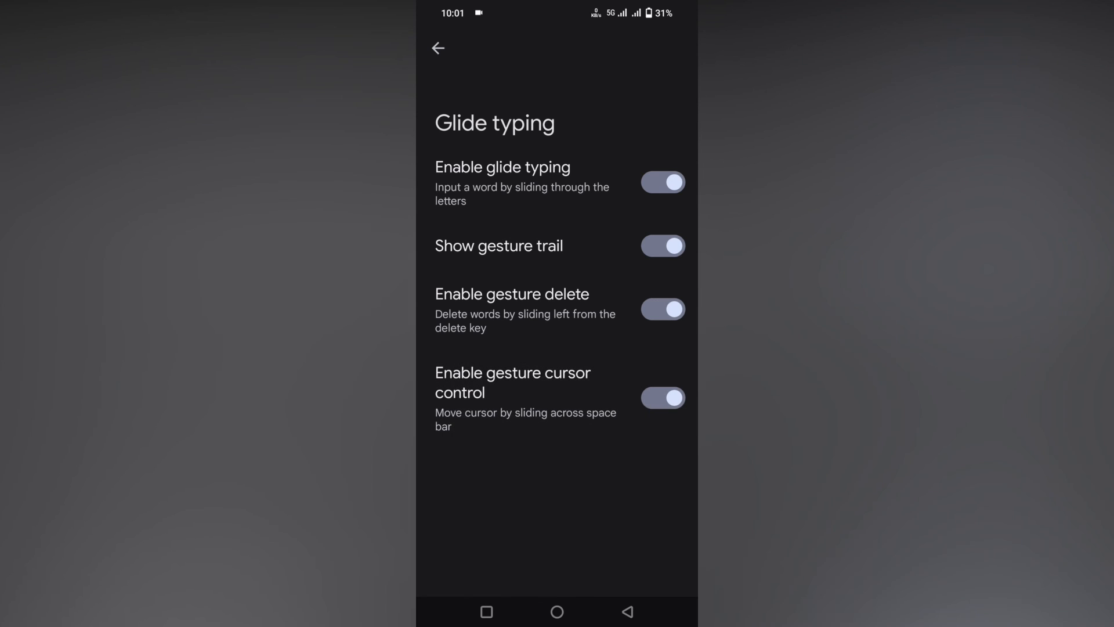